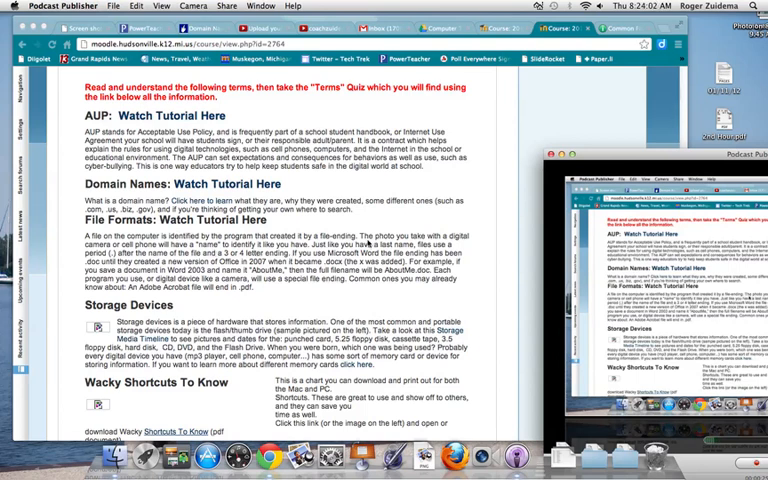
pyautogui.moveTo(368, 244)
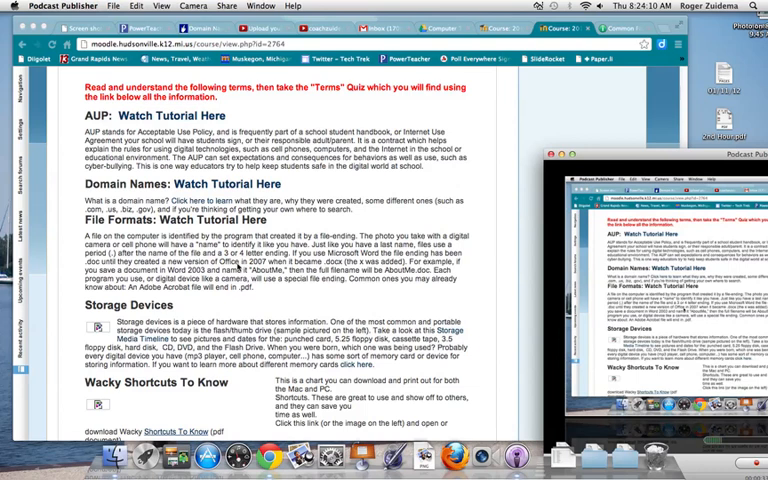
pyautogui.moveTo(564, 112)
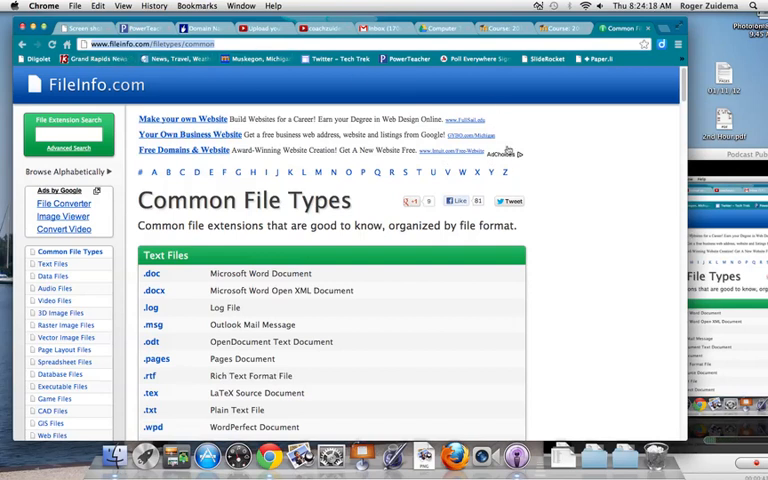
pyautogui.scroll(-3)
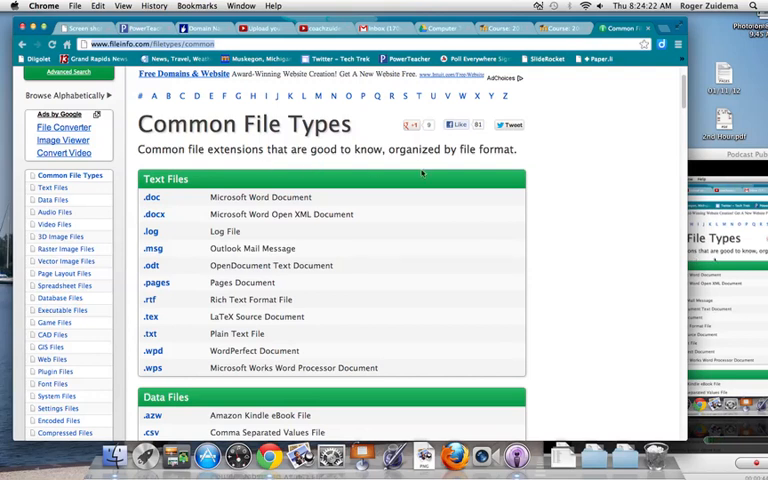
pyautogui.scroll(-3)
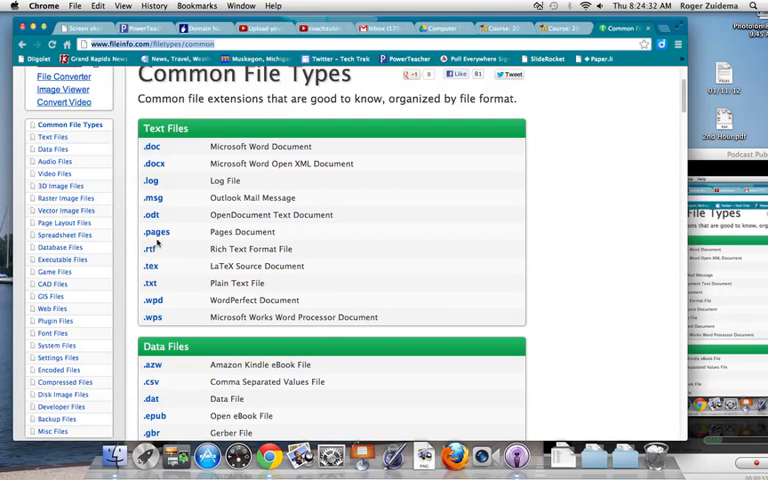
pyautogui.moveTo(280, 242)
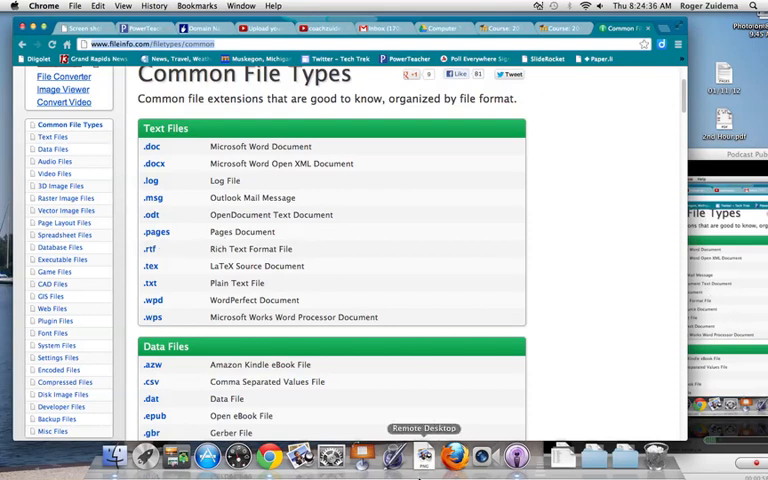
pyautogui.moveTo(392, 458)
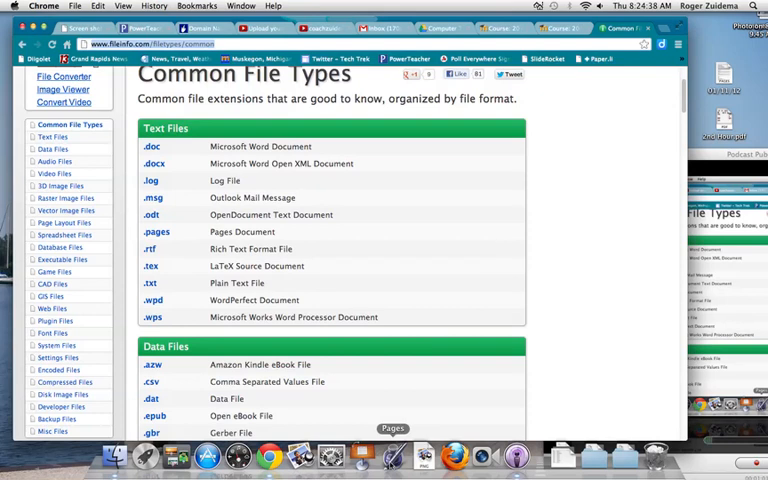
pyautogui.scroll(-3)
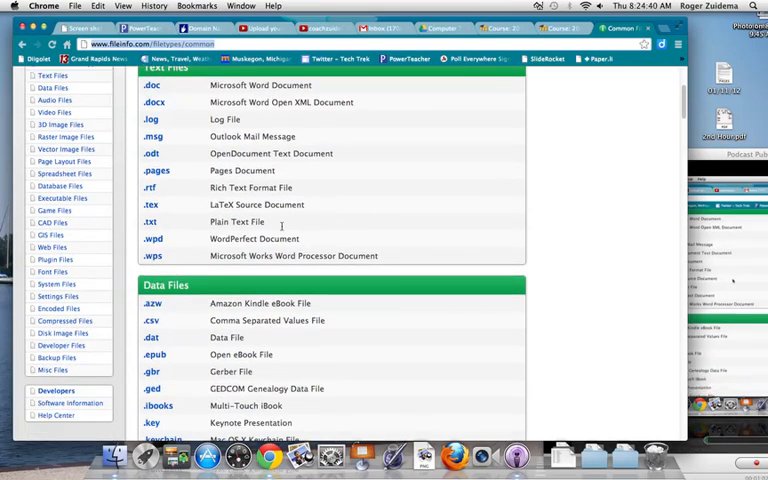
pyautogui.moveTo(376, 156)
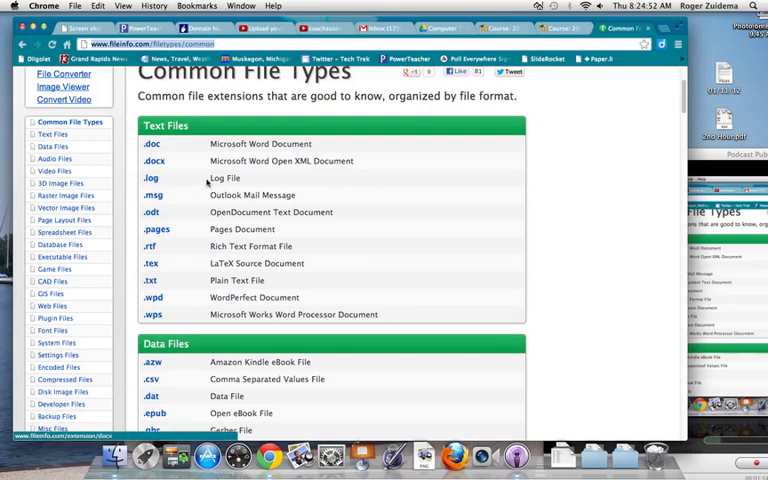
pyautogui.moveTo(356, 172)
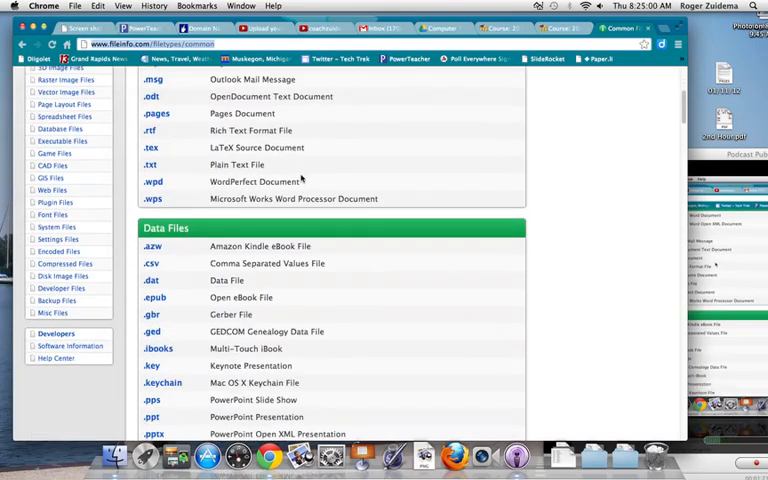
pyautogui.scroll(-3)
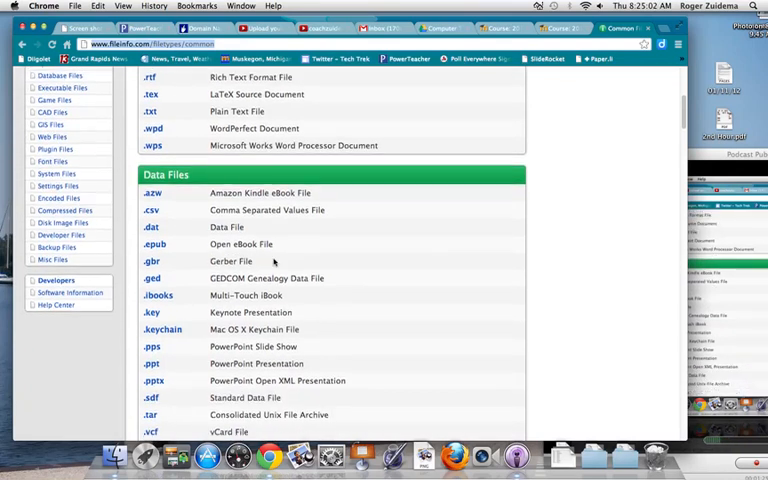
pyautogui.scroll(-3)
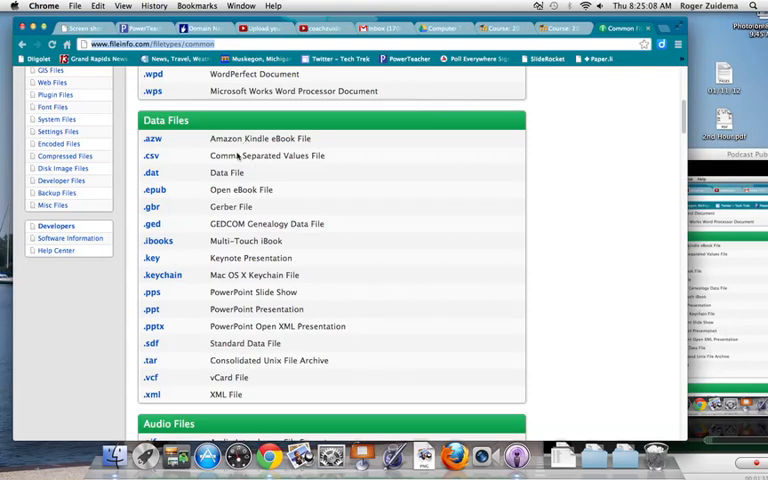
pyautogui.moveTo(144, 270)
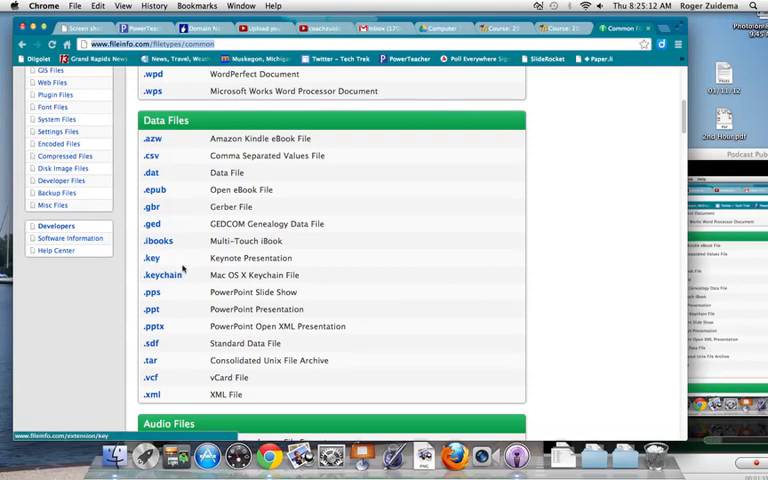
pyautogui.scroll(-3)
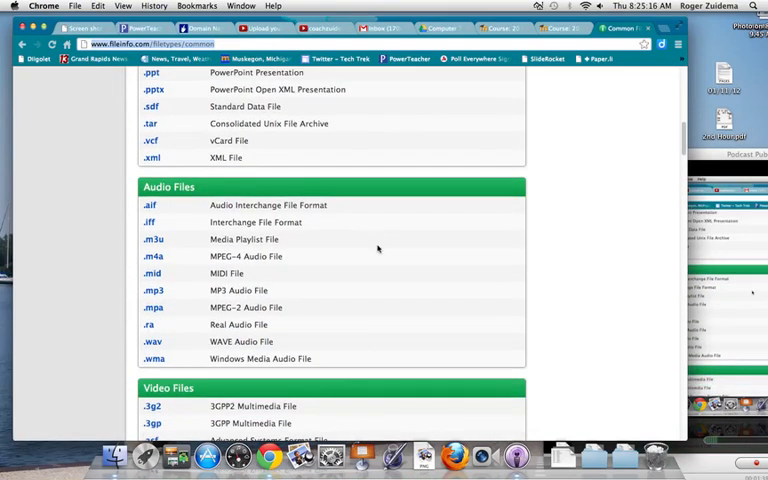
pyautogui.moveTo(332, 258)
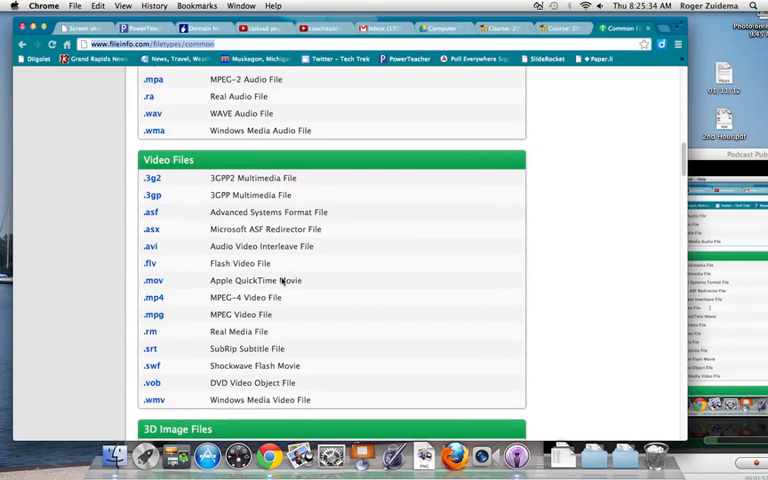
pyautogui.moveTo(316, 292)
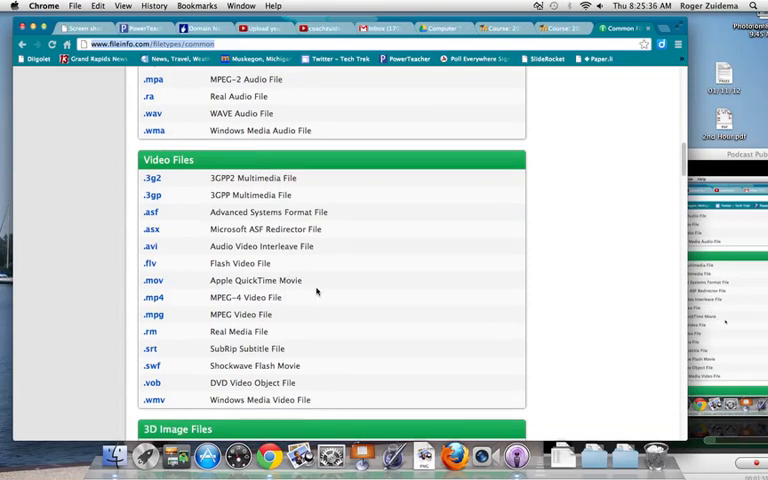
pyautogui.moveTo(152, 290)
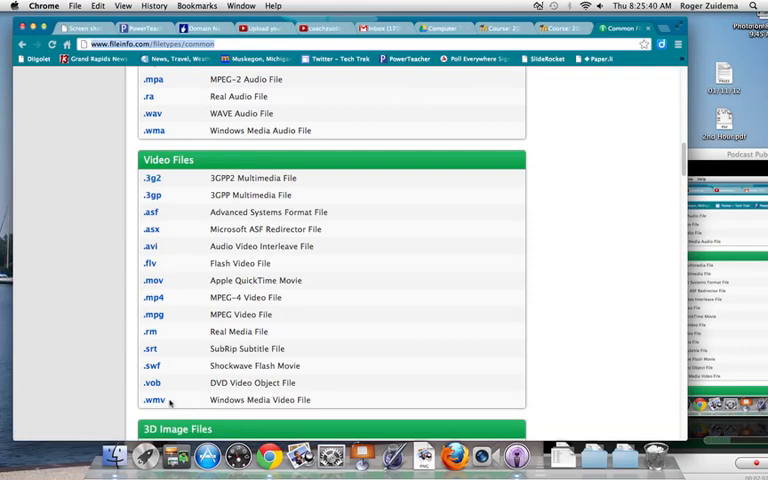
pyautogui.moveTo(268, 236)
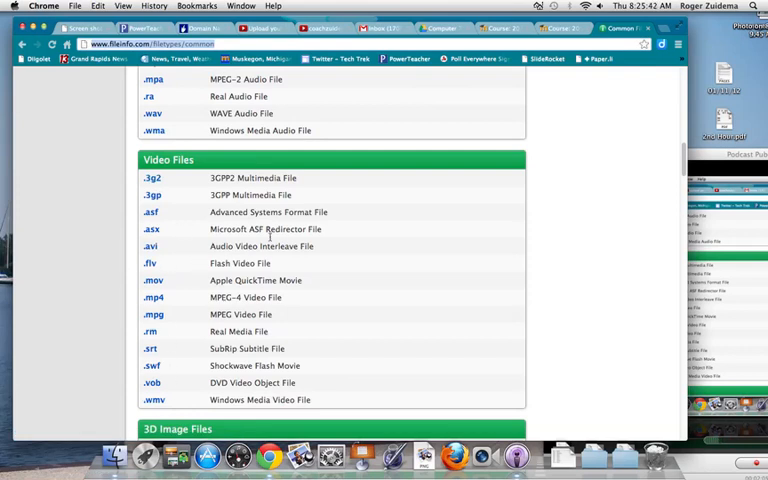
pyautogui.scroll(-3)
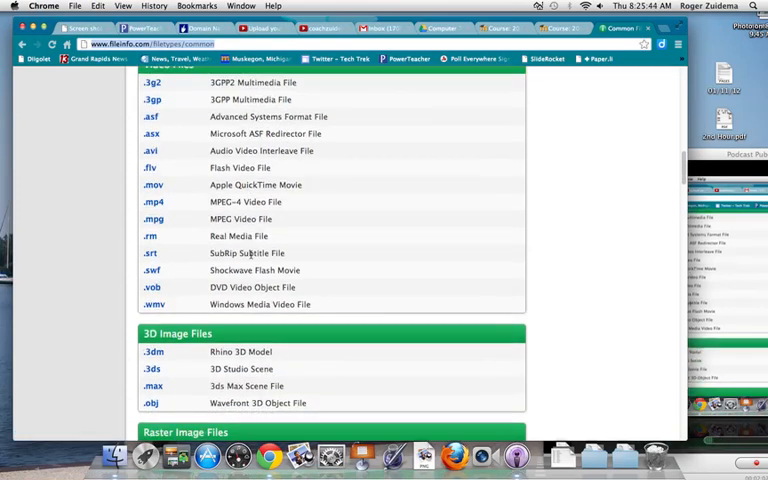
pyautogui.scroll(-3)
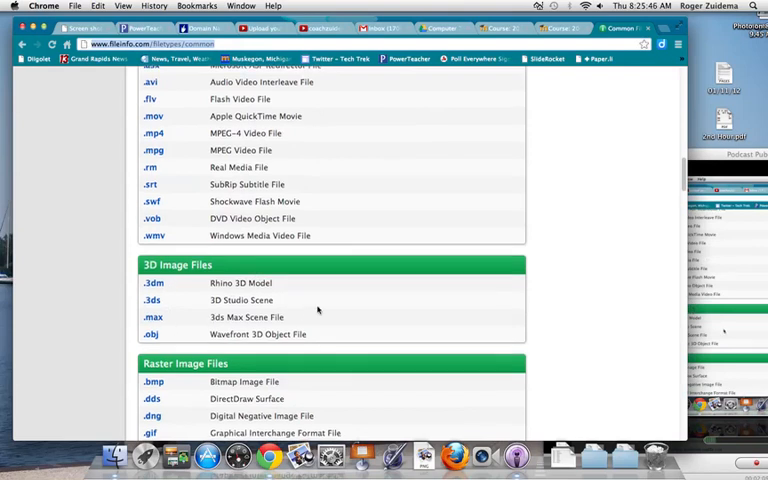
pyautogui.scroll(-3)
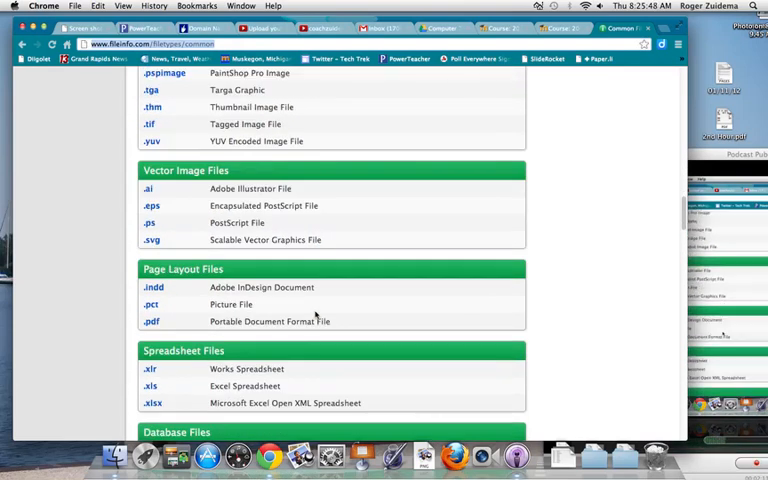
pyautogui.scroll(-3)
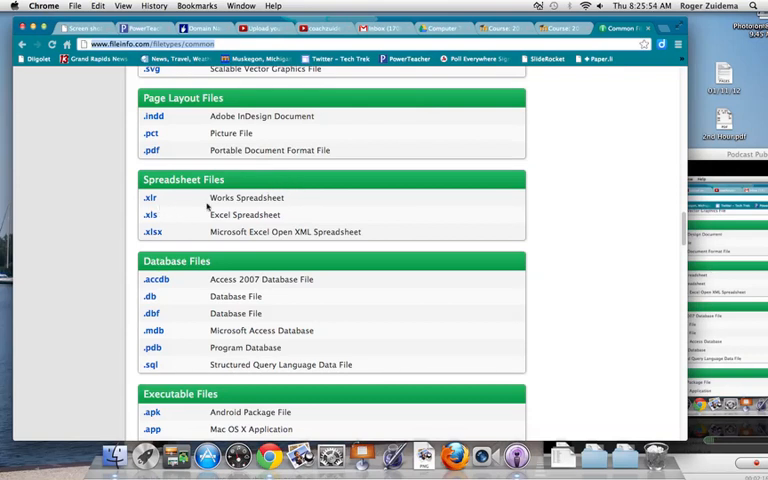
pyautogui.moveTo(212, 232)
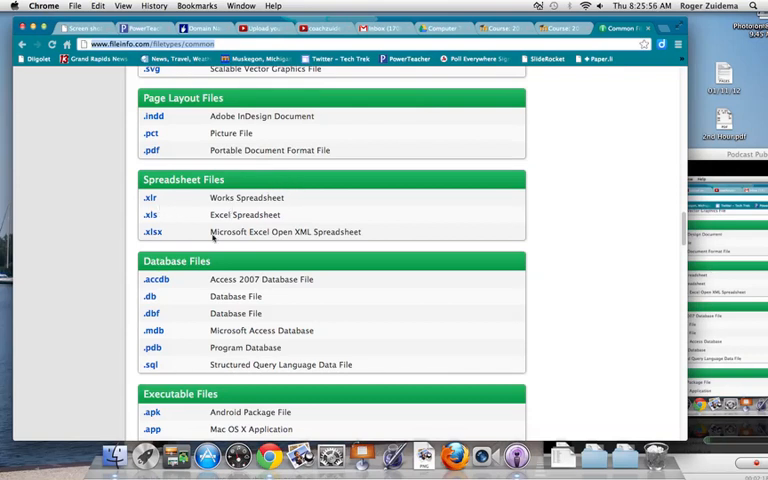
pyautogui.moveTo(284, 210)
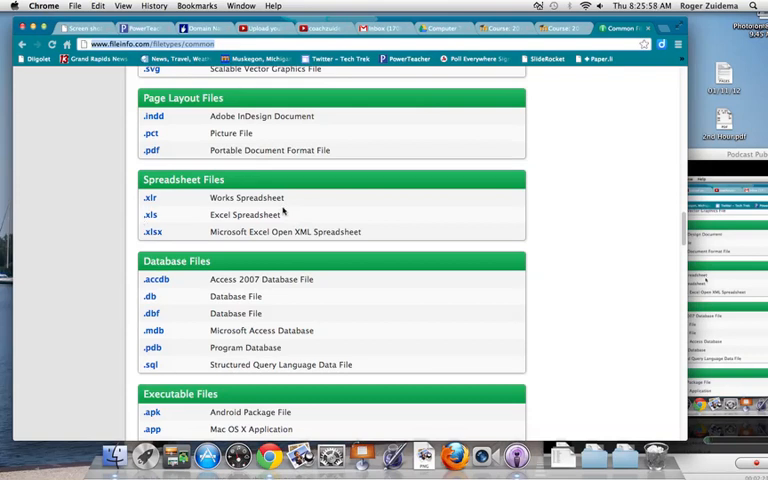
pyautogui.scroll(-3)
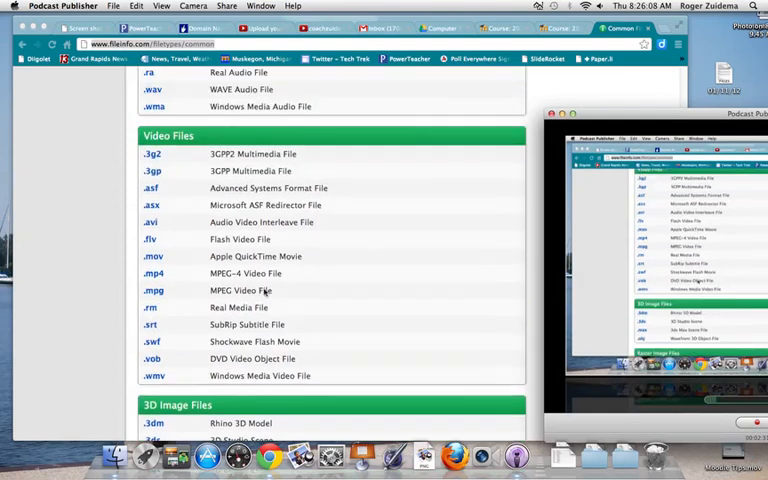
pyautogui.scroll(3)
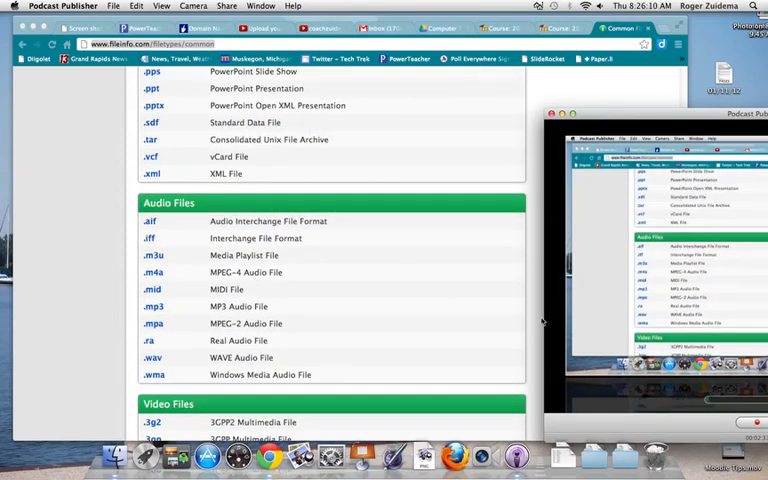